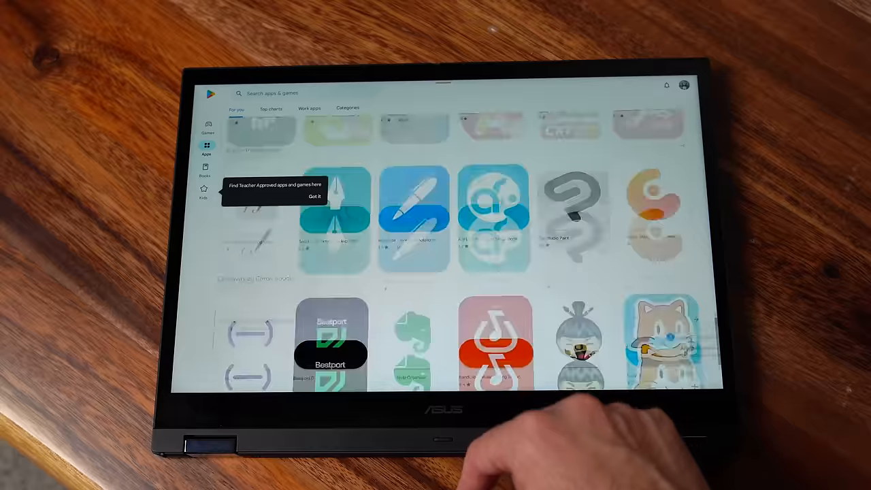
Step: Scroll through the GeForce Now game library and bring up Phone Hub
scroll("down", 3)
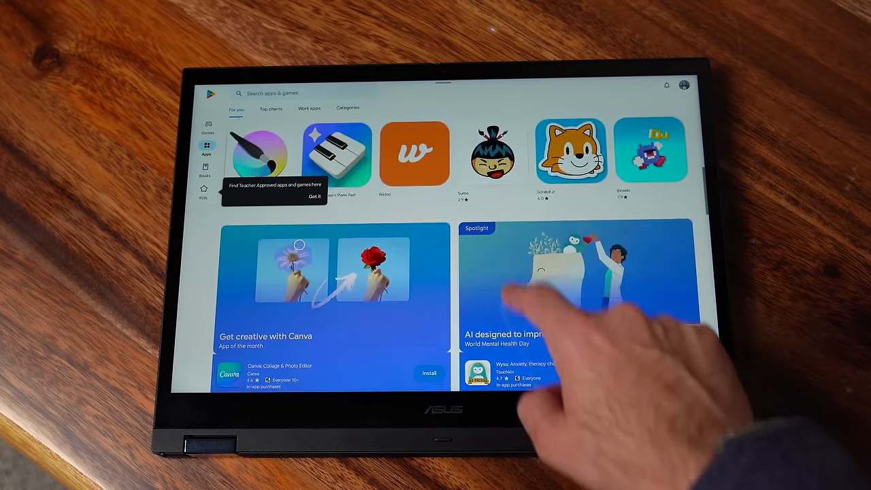
left_click(271, 109)
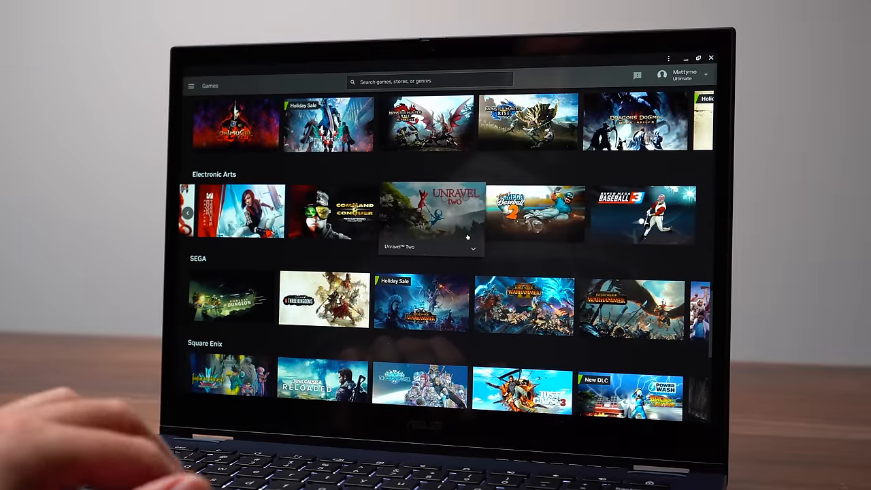
scroll("down", 3)
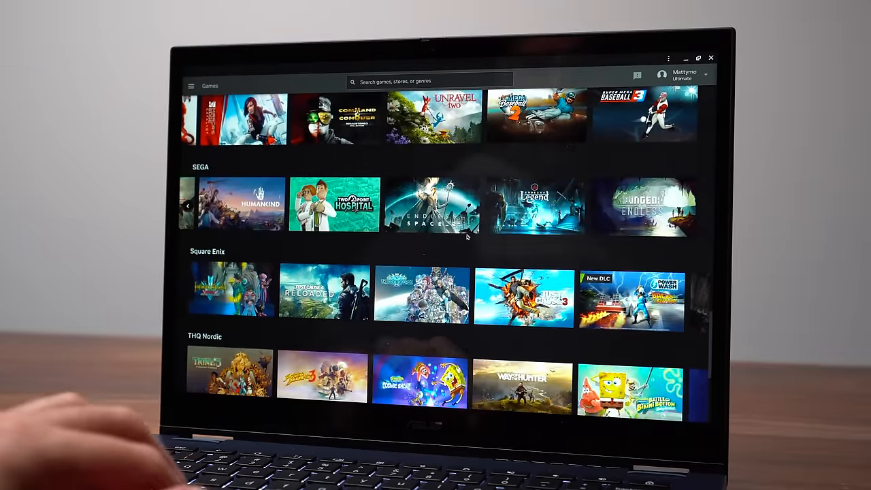
scroll("down", 3)
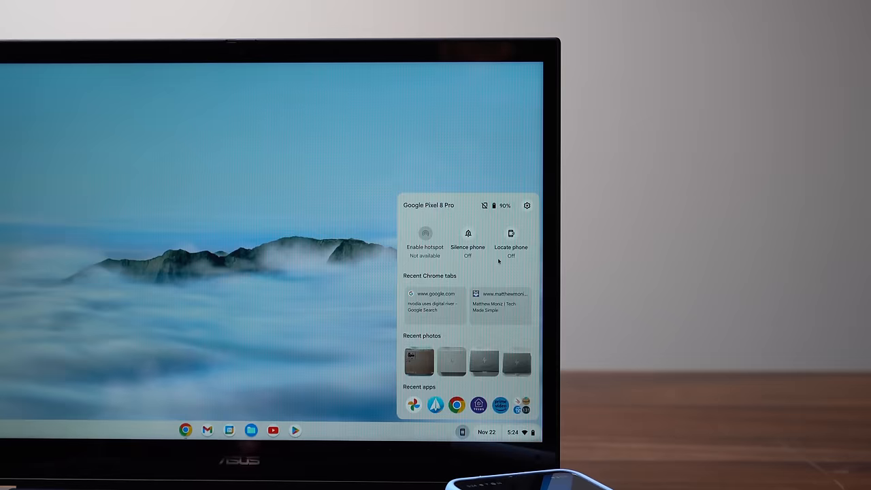
Step: Toggle Locate phone on then off, then browse Recent apps from the connected Pixel
left_click(510, 234)
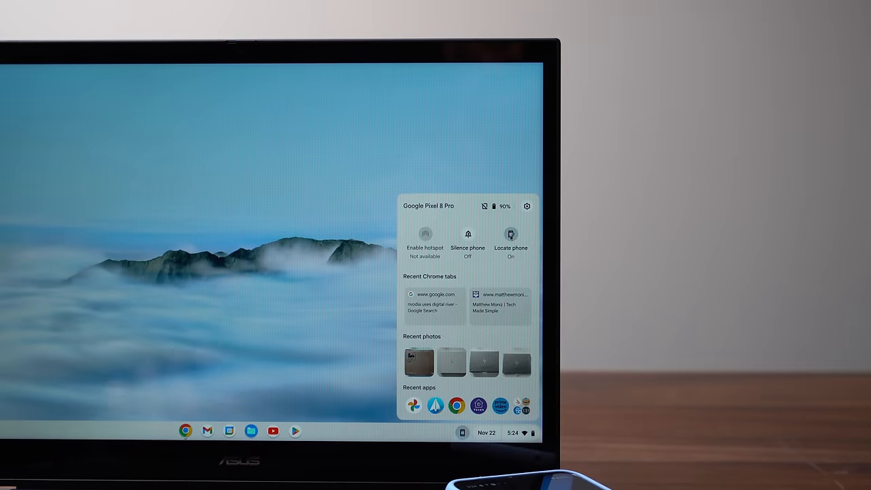
left_click(510, 235)
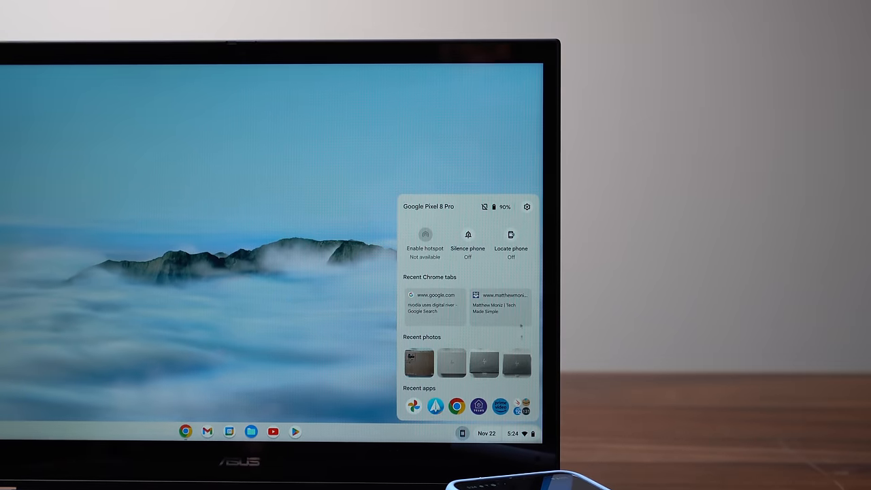
left_click(528, 406)
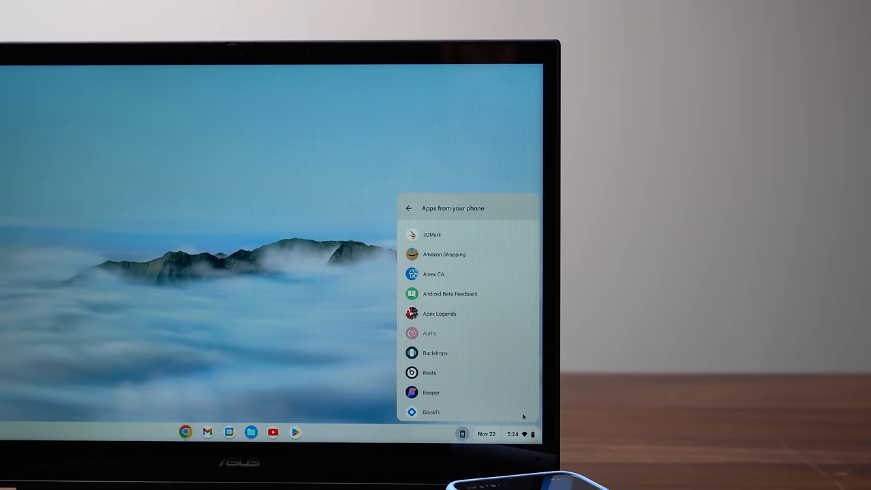
scroll("down", 3)
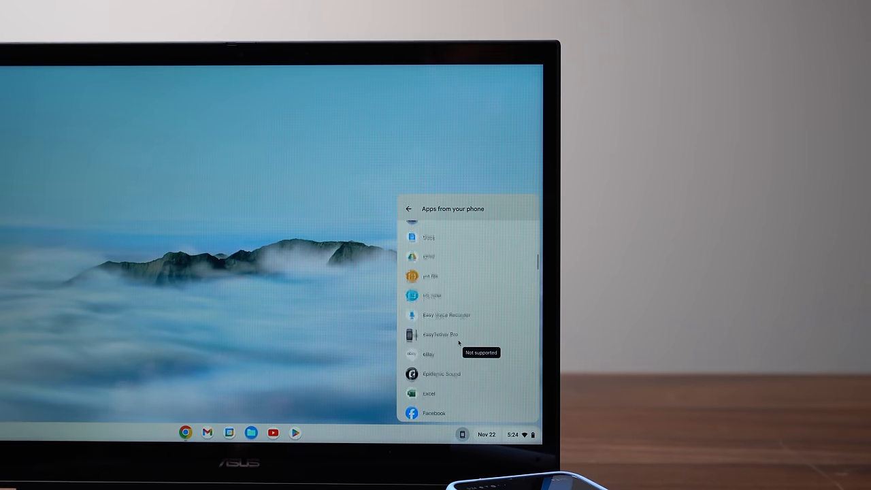